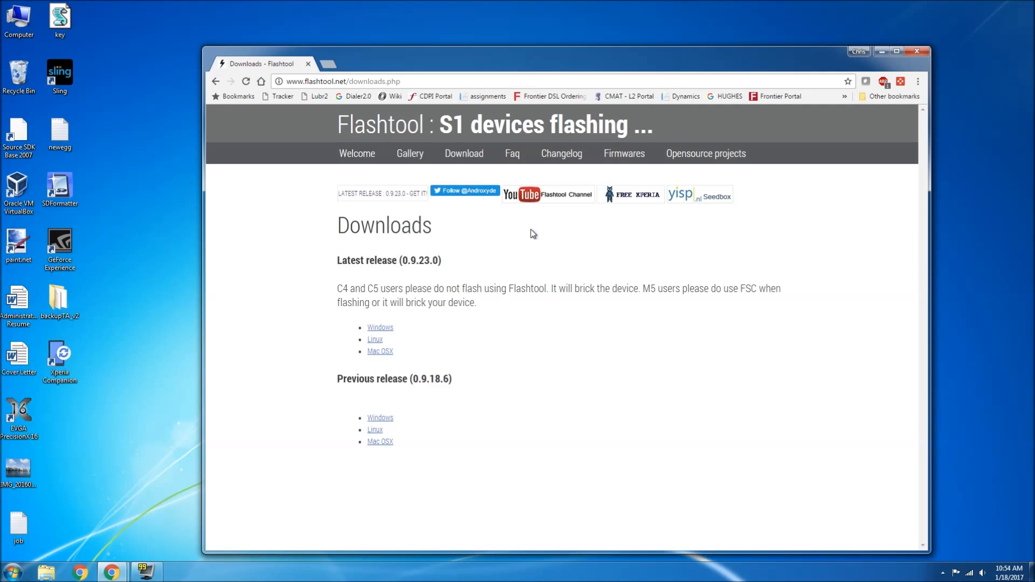
{"action": "mouse_move", "coordinate": [435, 334]}
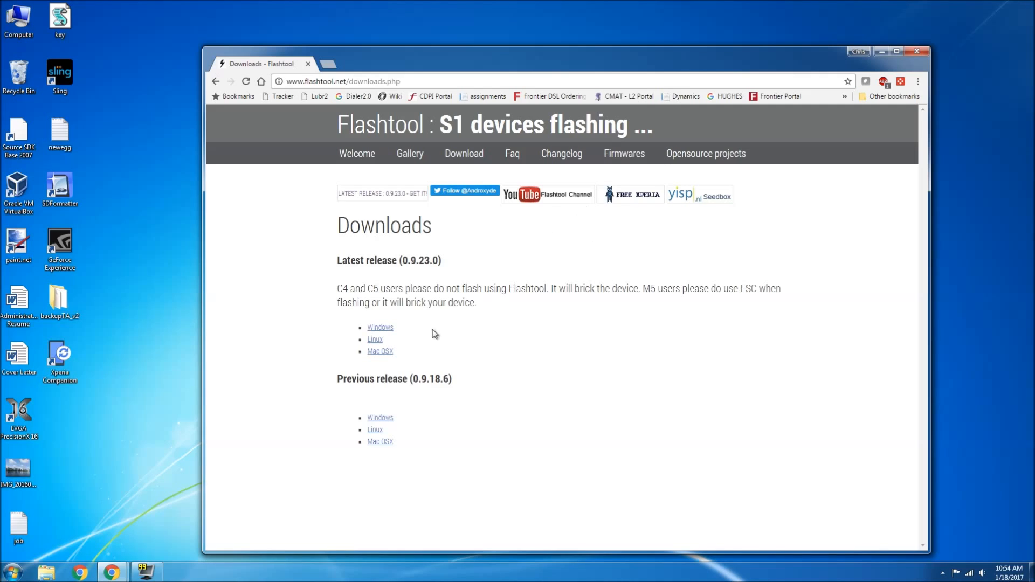
{"action": "mouse_move", "coordinate": [380, 327]}
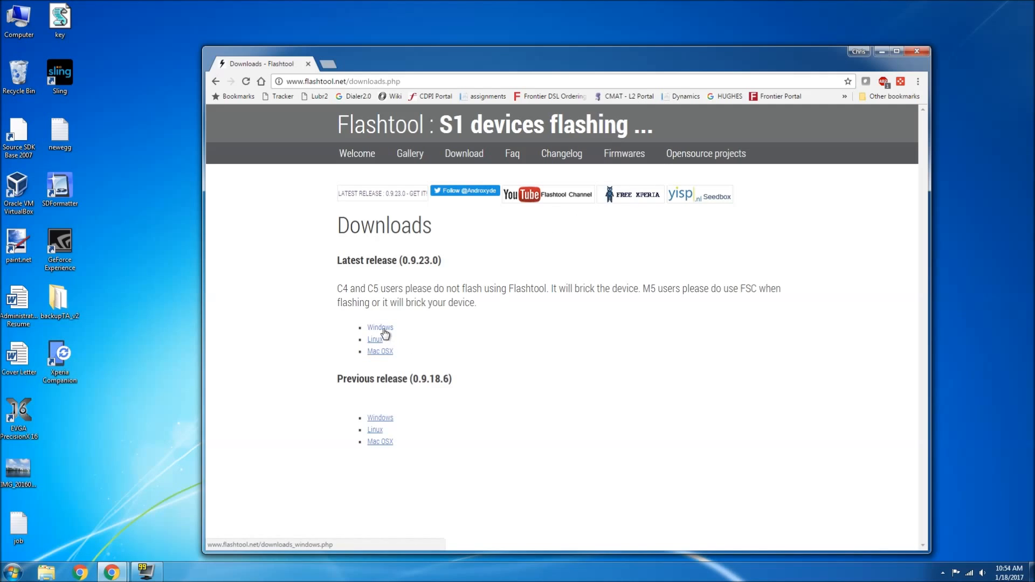
Download the Flashtool 0.9.23.0 Windows installer from flashtool.net's Latest release section
{"action": "left_click", "coordinate": [380, 327]}
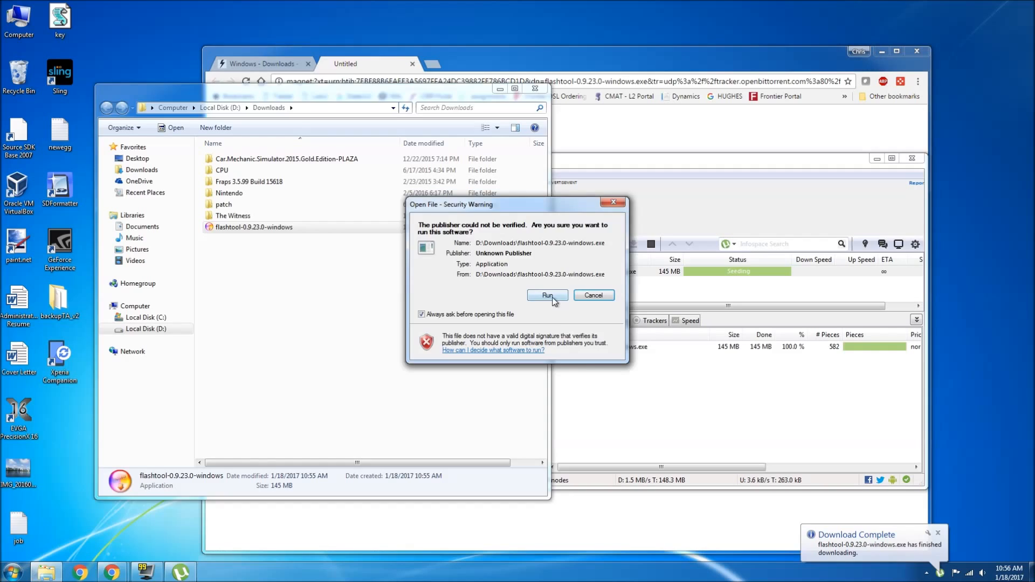
Run the Flashtool 0.9.23.0 installer and complete setup into C:\Flashtool
{"action": "left_click", "coordinate": [547, 295]}
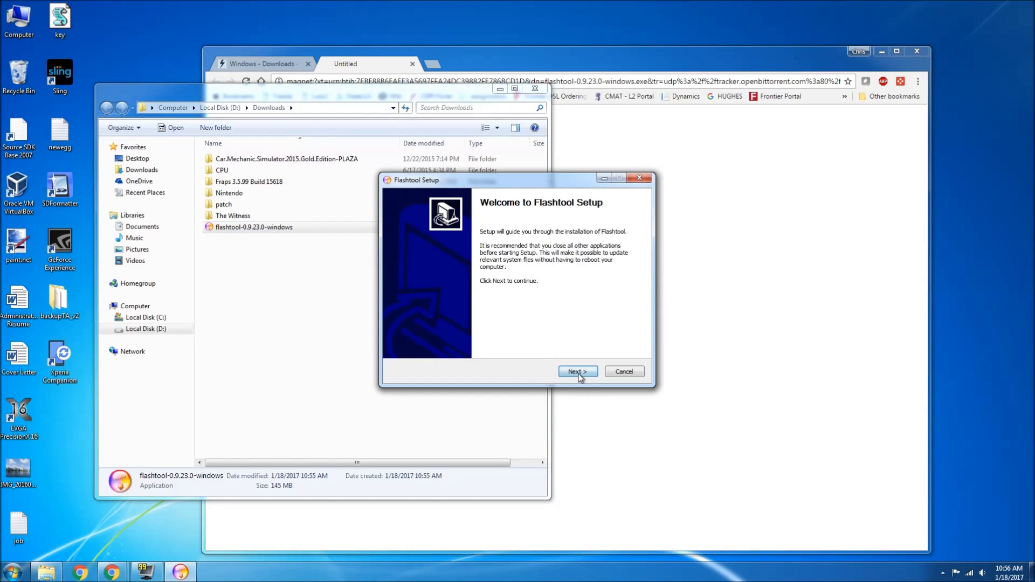
{"action": "left_click", "coordinate": [577, 372]}
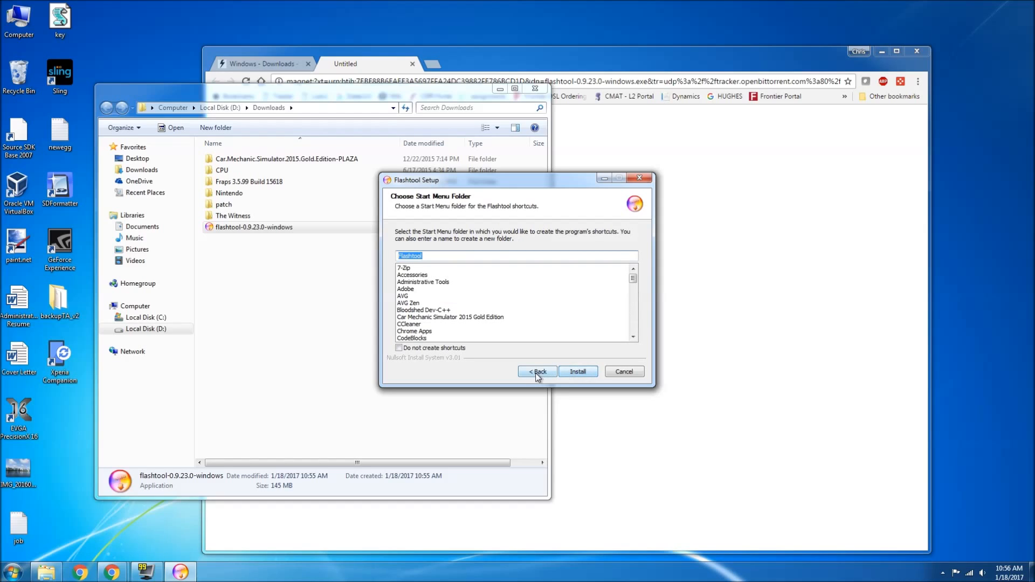
{"action": "left_click", "coordinate": [576, 371]}
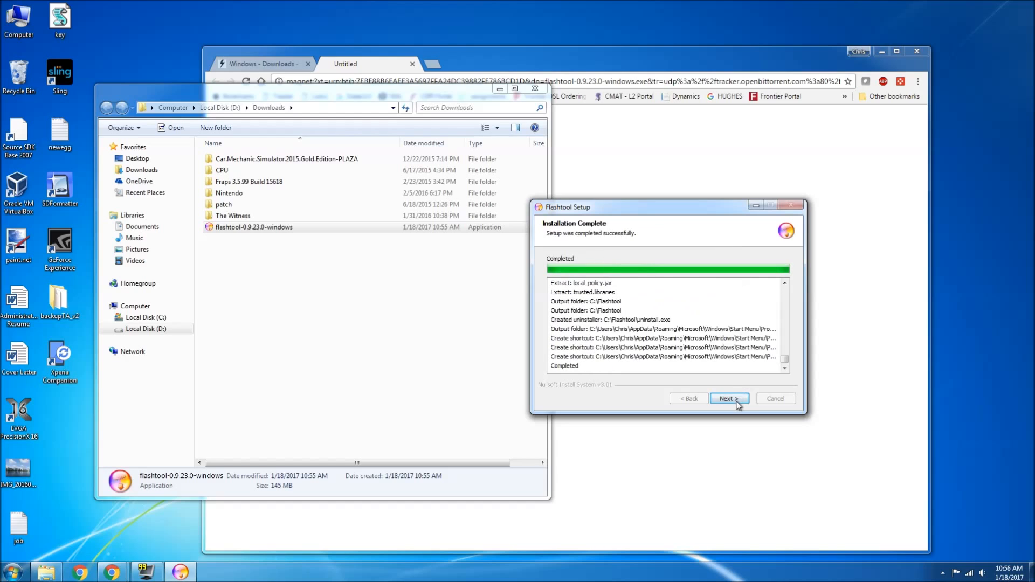
{"action": "left_click", "coordinate": [727, 399]}
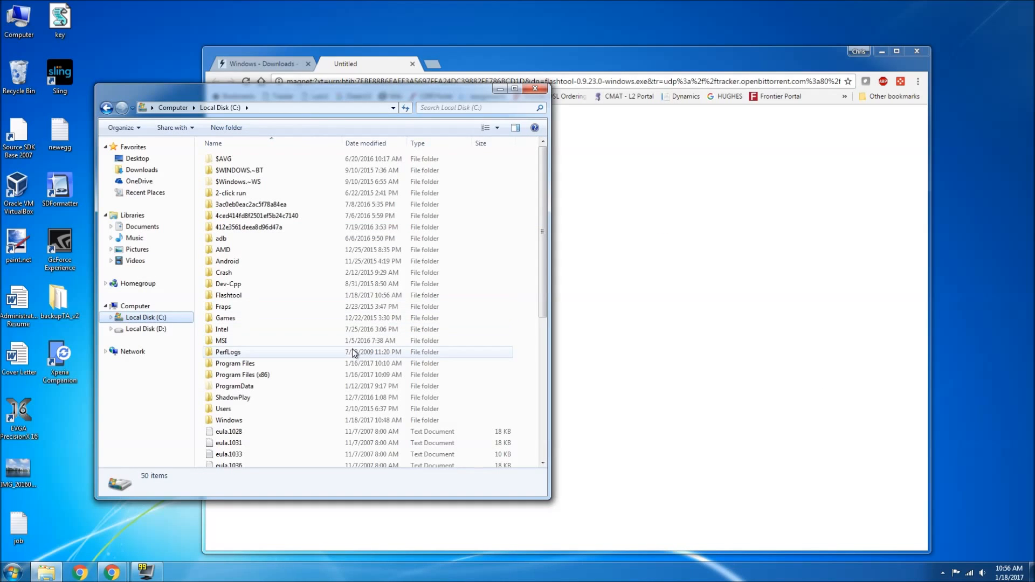
Launch FlashTool64 from the C:\Flashtool folder
{"action": "double_click", "coordinate": [228, 295]}
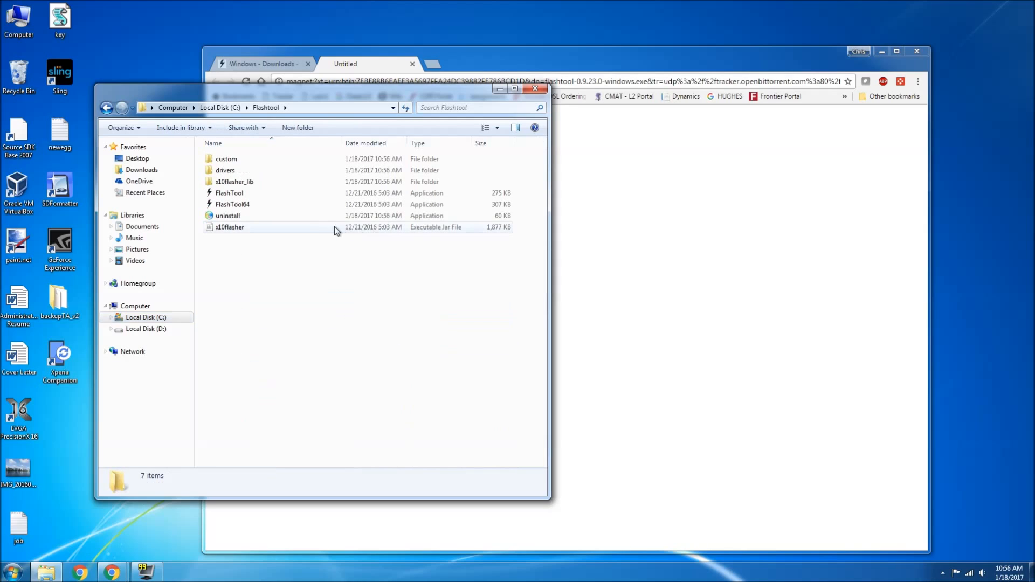
{"action": "mouse_move", "coordinate": [246, 208]}
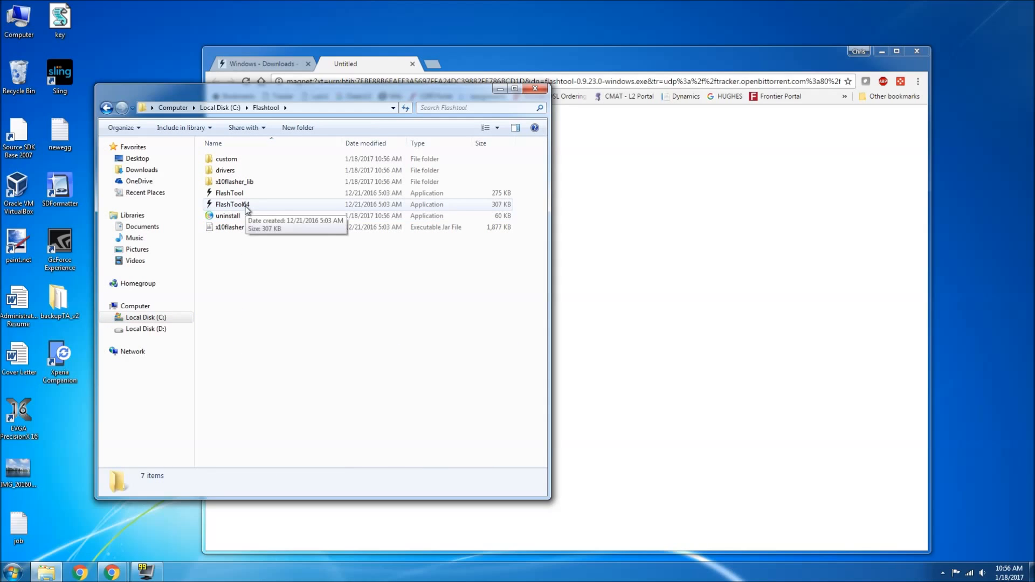
{"action": "left_click", "coordinate": [231, 204]}
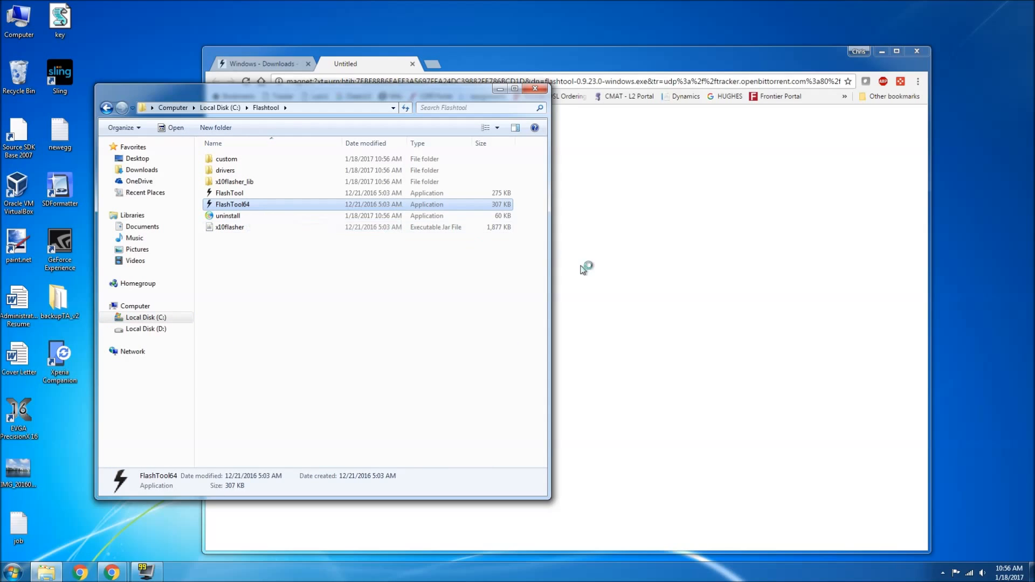
{"action": "double_click", "coordinate": [231, 204]}
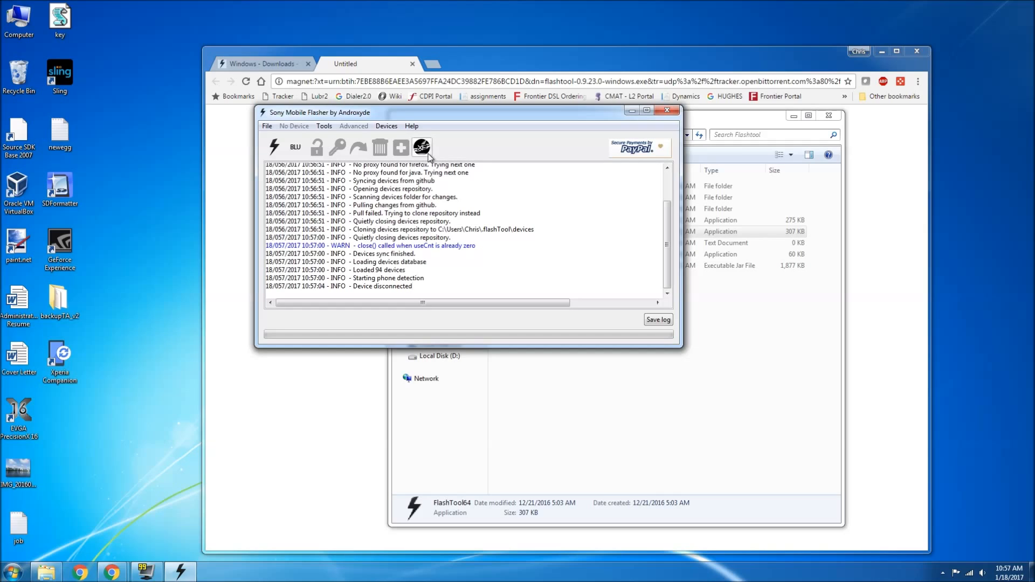
{"action": "mouse_move", "coordinate": [429, 159]}
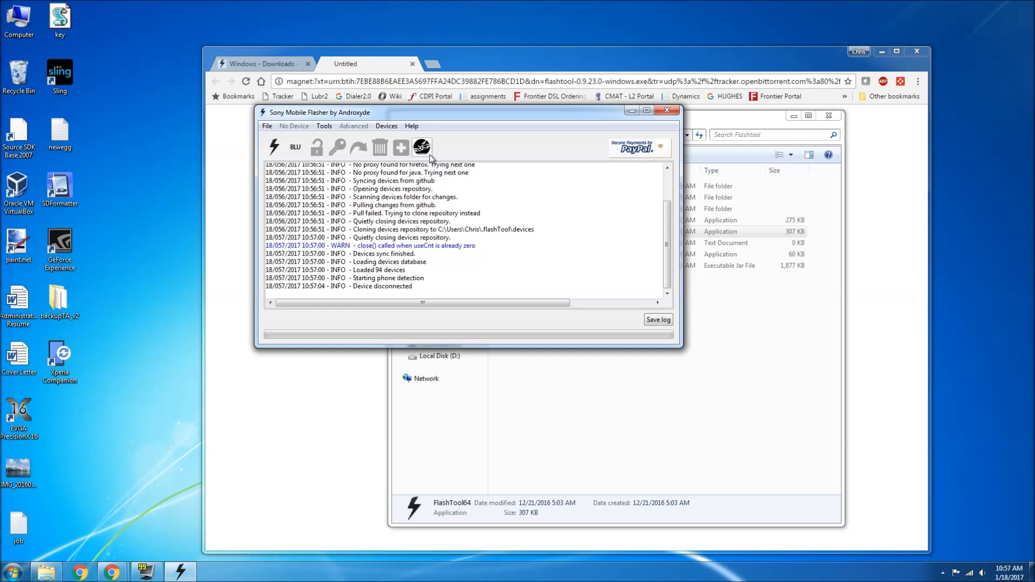
In XperiFirm, download Xperia X Compact F5321 Customized UK firmware 34.2.A.0.266
{"action": "left_click", "coordinate": [422, 146]}
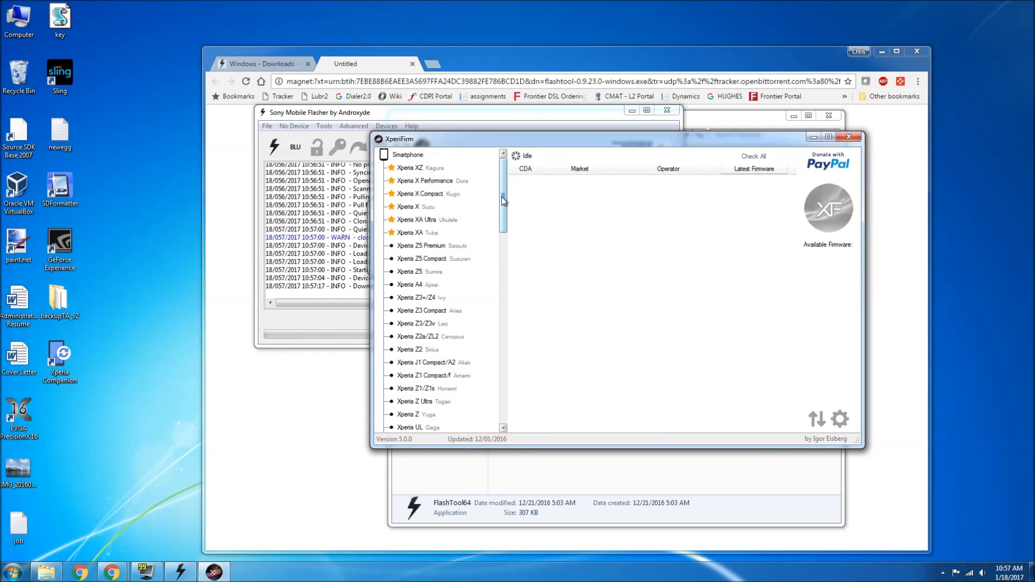
{"action": "left_click", "coordinate": [420, 194]}
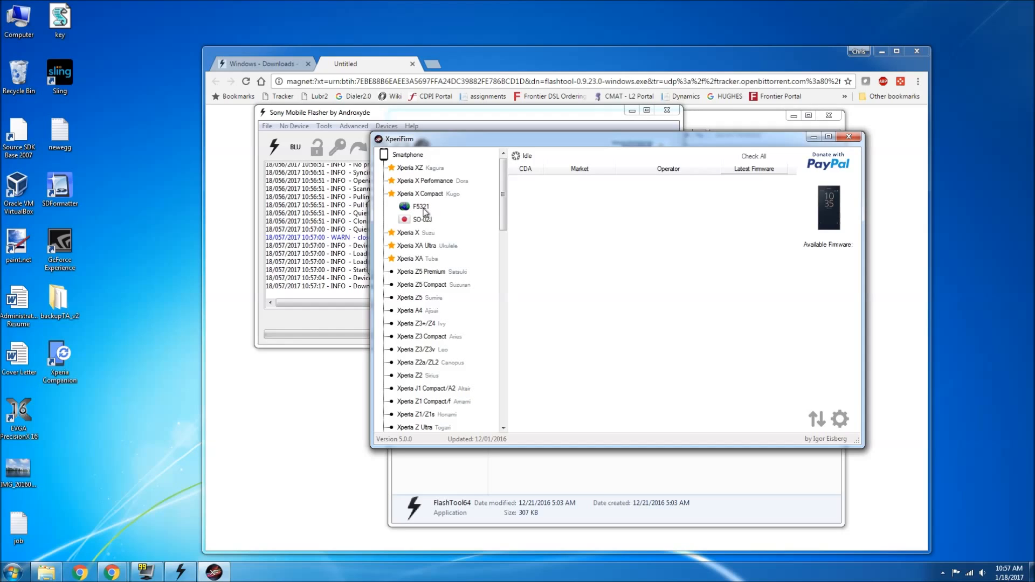
{"action": "left_click", "coordinate": [420, 206]}
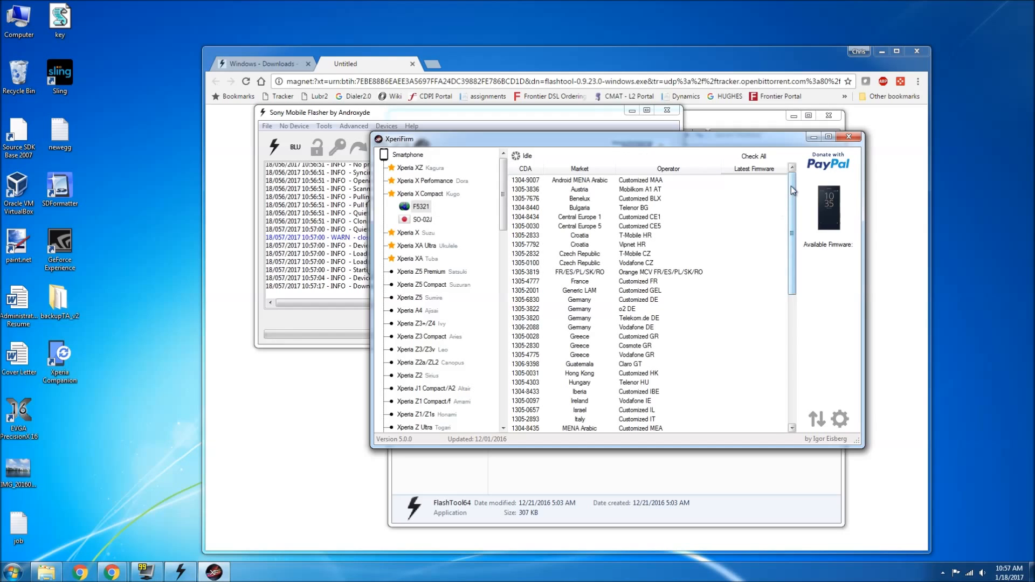
{"action": "scroll", "scroll_direction": "down", "scroll_amount": 3}
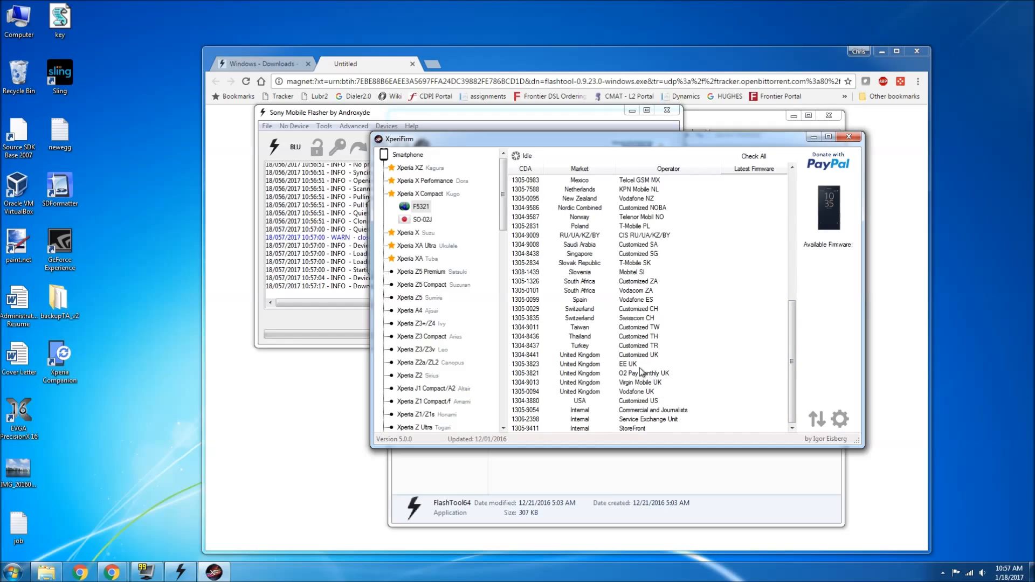
{"action": "left_click", "coordinate": [639, 355]}
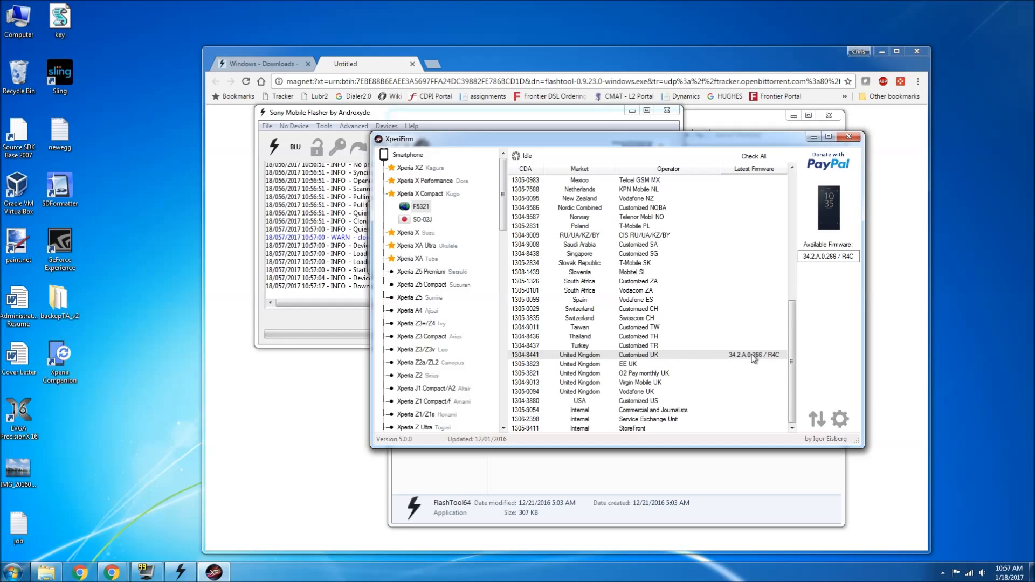
{"action": "mouse_move", "coordinate": [737, 361]}
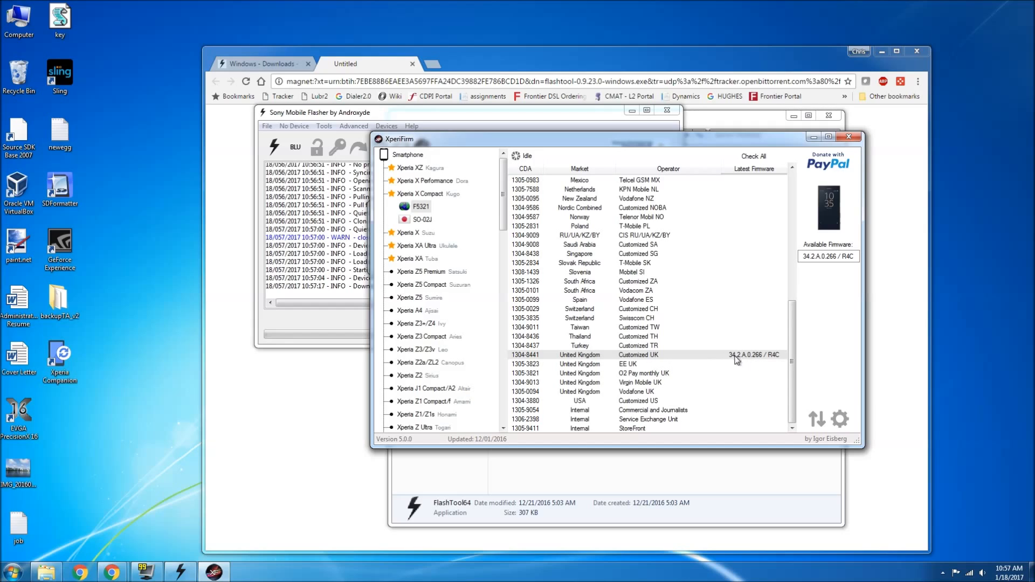
{"action": "mouse_move", "coordinate": [748, 365]}
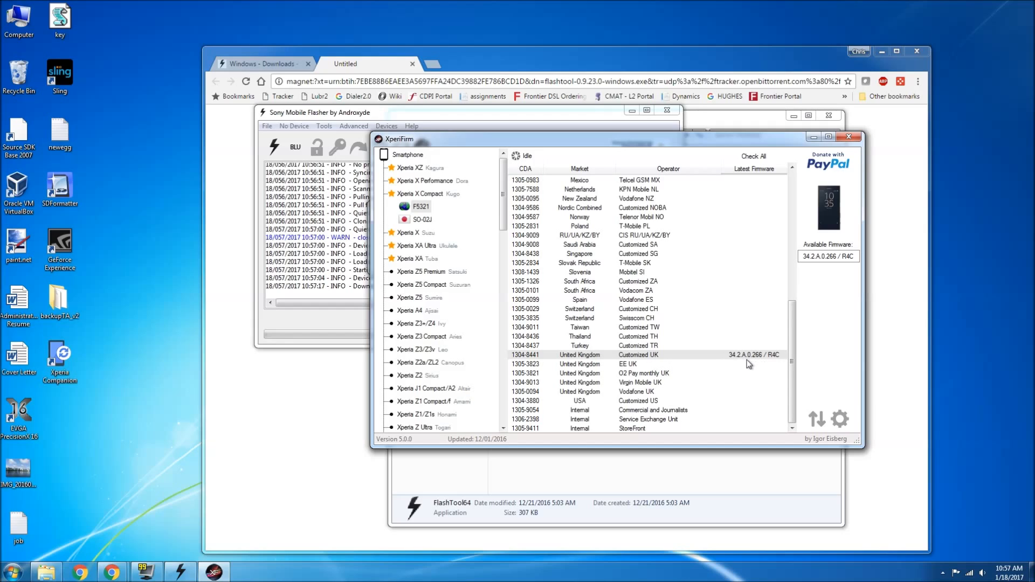
{"action": "mouse_move", "coordinate": [735, 357]}
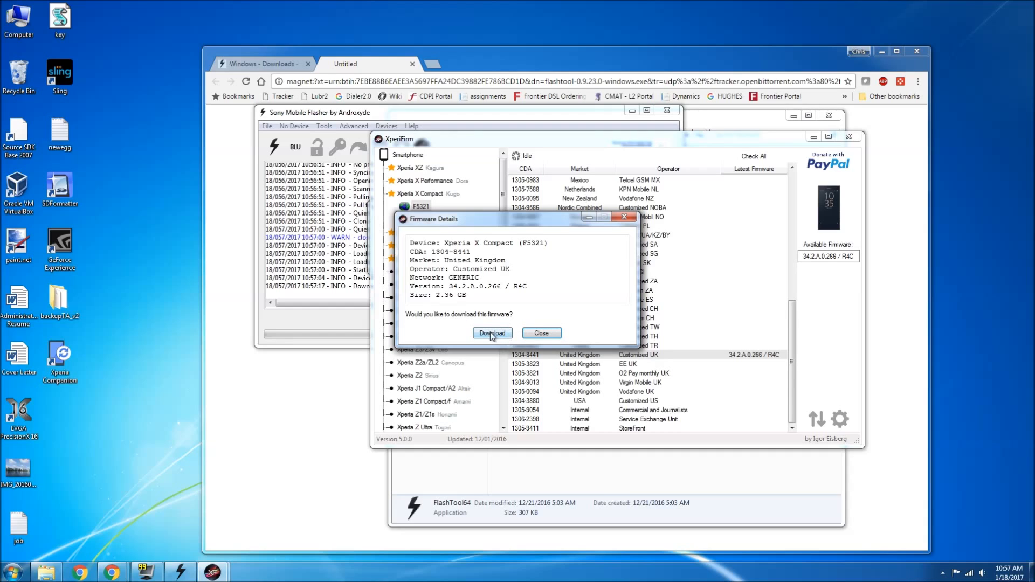
{"action": "left_click", "coordinate": [491, 333]}
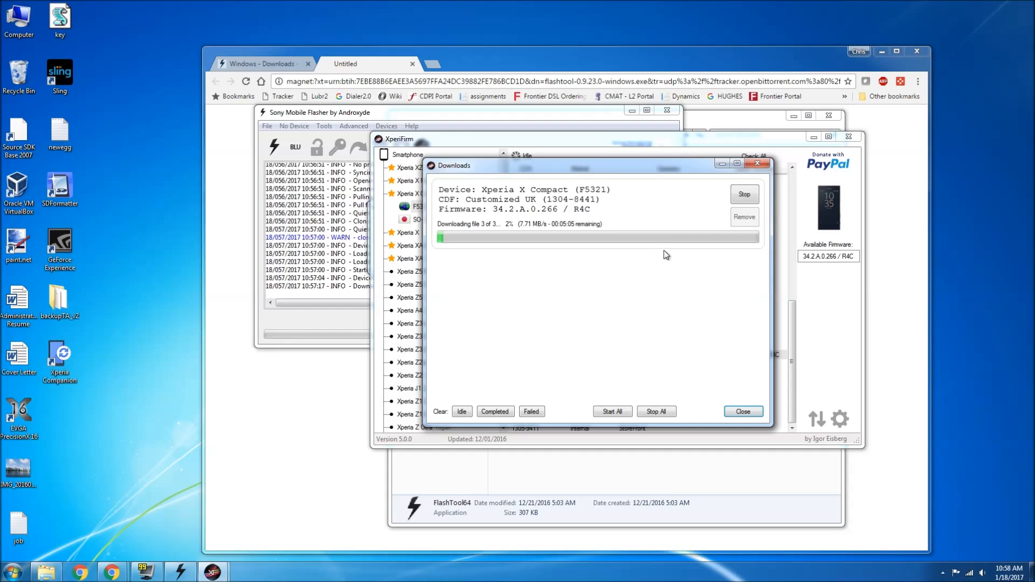
{"action": "mouse_move", "coordinate": [690, 281]}
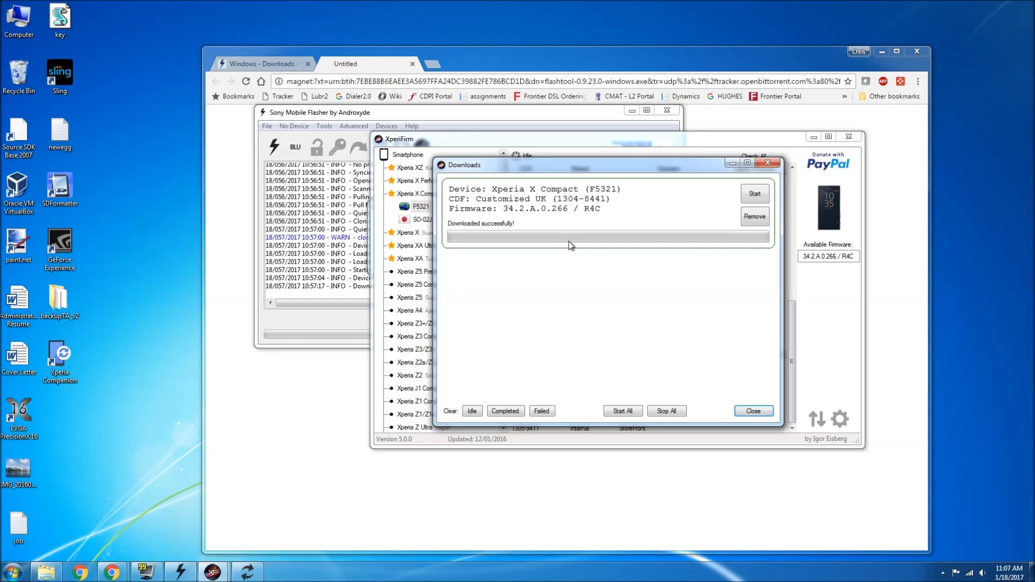
{"action": "mouse_move", "coordinate": [729, 391]}
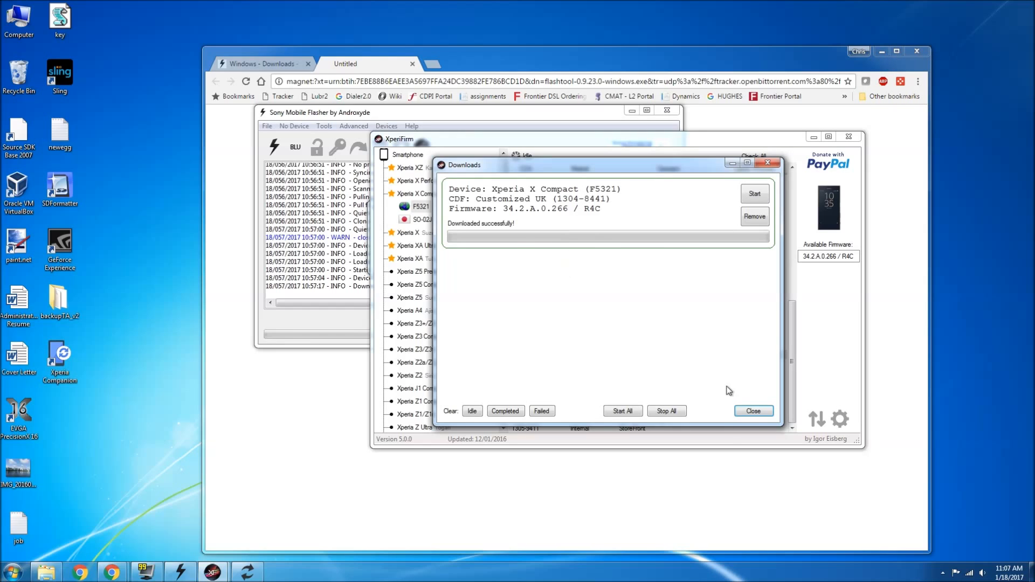
Close XperiFirm, dismiss the notice, and accept adding the F5321 FSC script
{"action": "left_click", "coordinate": [753, 411]}
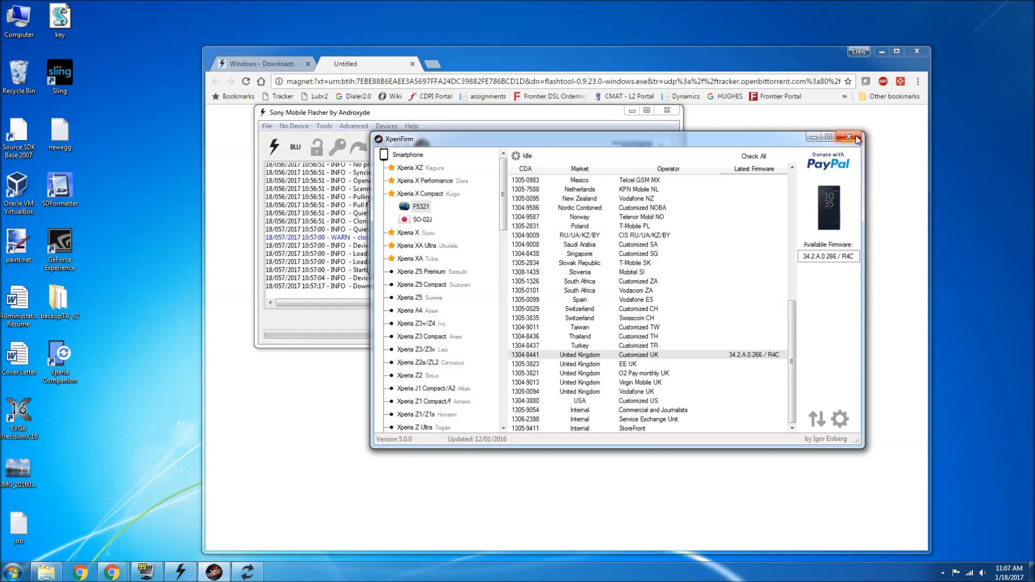
{"action": "left_click", "coordinate": [856, 139]}
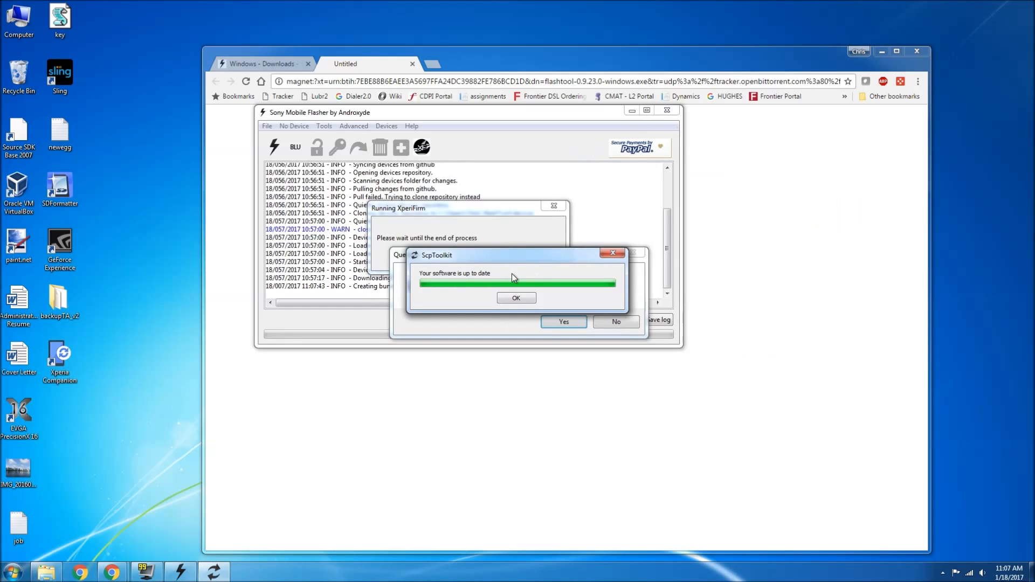
{"action": "left_click", "coordinate": [516, 298]}
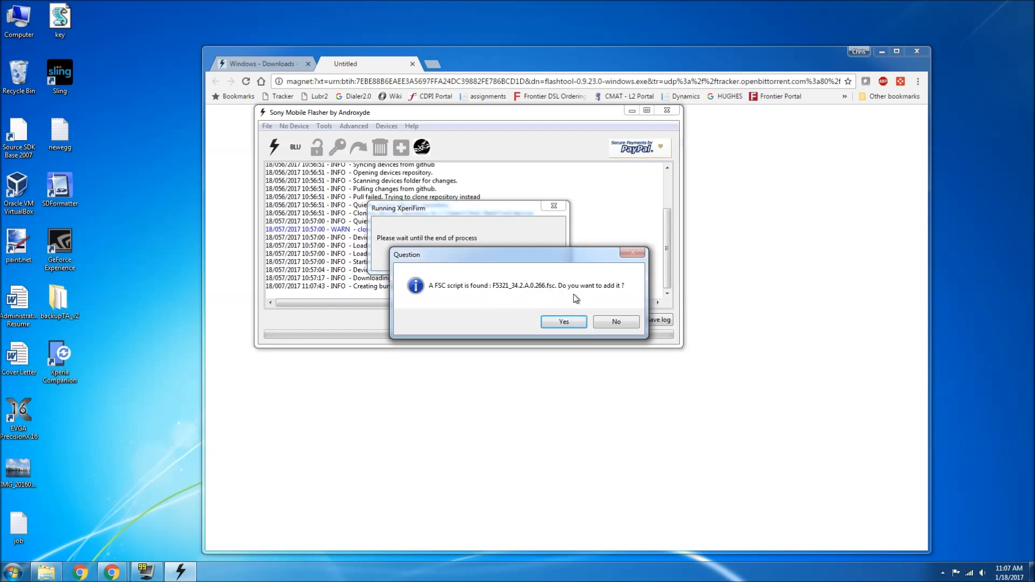
{"action": "left_click", "coordinate": [562, 322]}
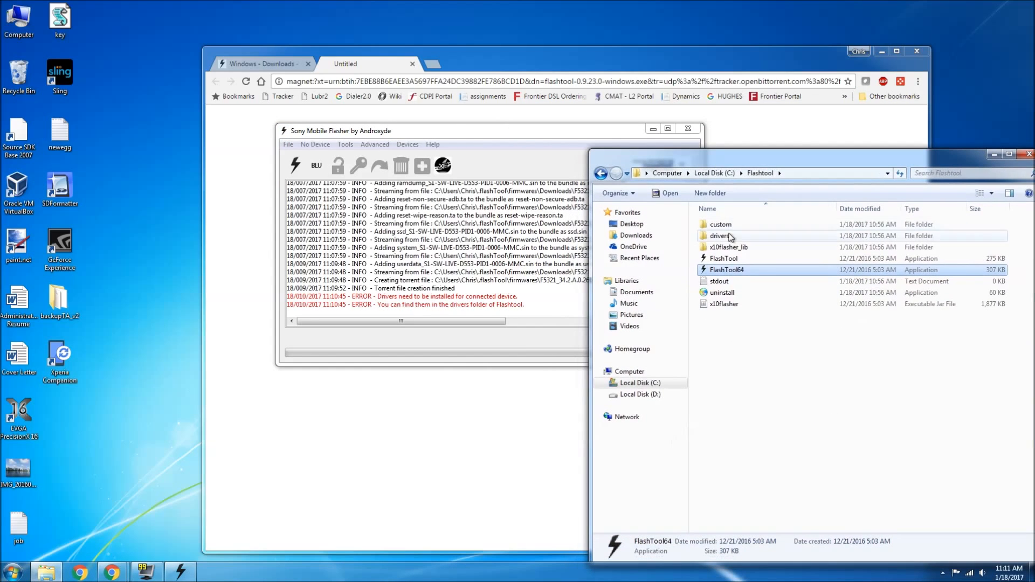
Install the Xperia Driver Pack with Flashmode and Fastboot drivers, accepting the unverified drivers
{"action": "double_click", "coordinate": [719, 236]}
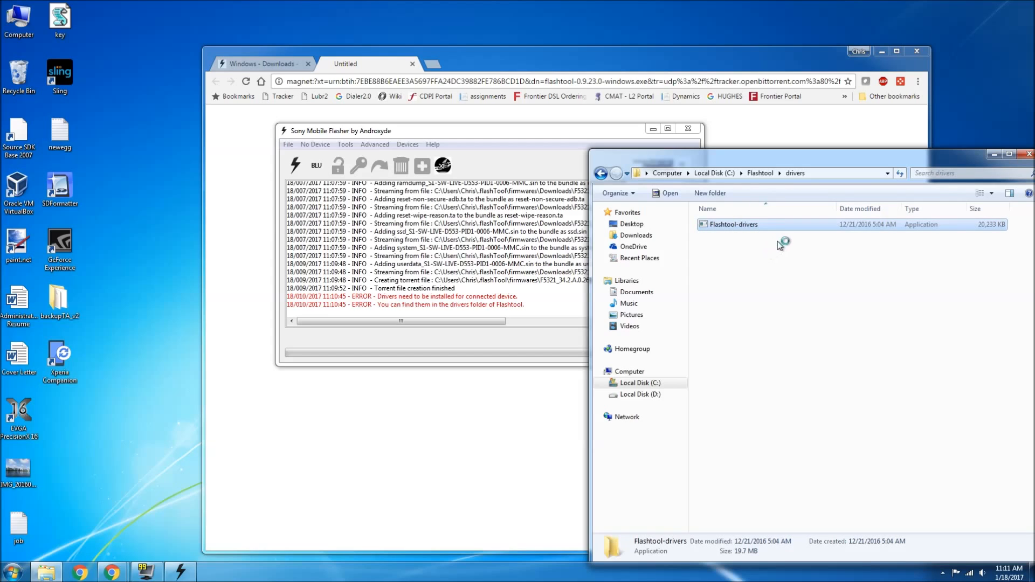
{"action": "double_click", "coordinate": [733, 224]}
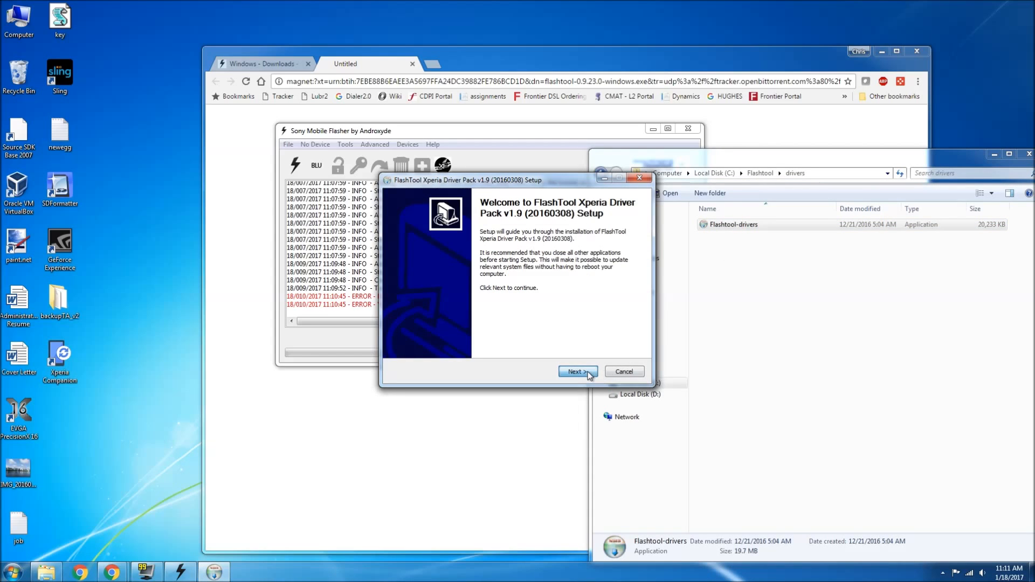
{"action": "left_click", "coordinate": [574, 371]}
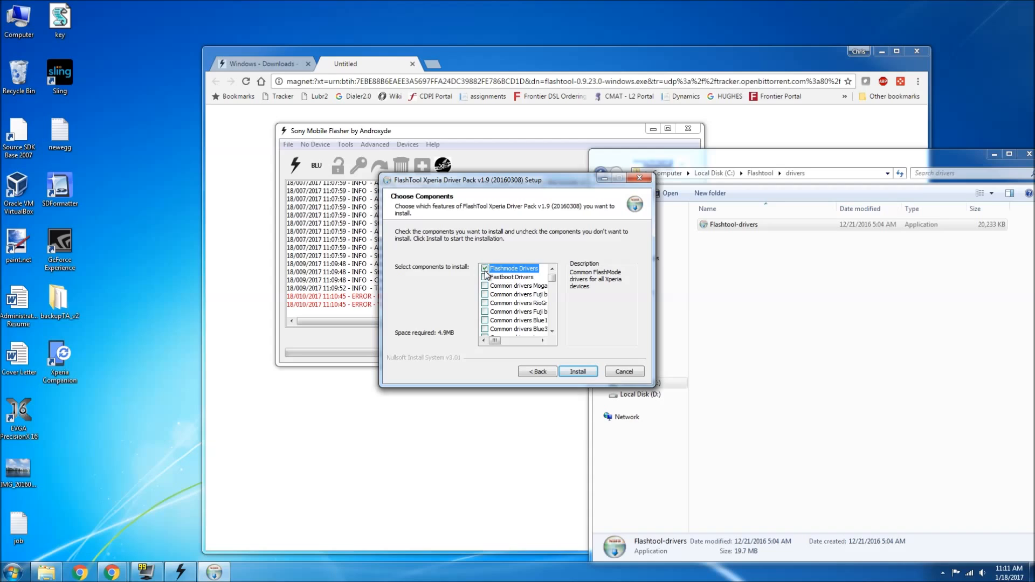
{"action": "left_click", "coordinate": [514, 277]}
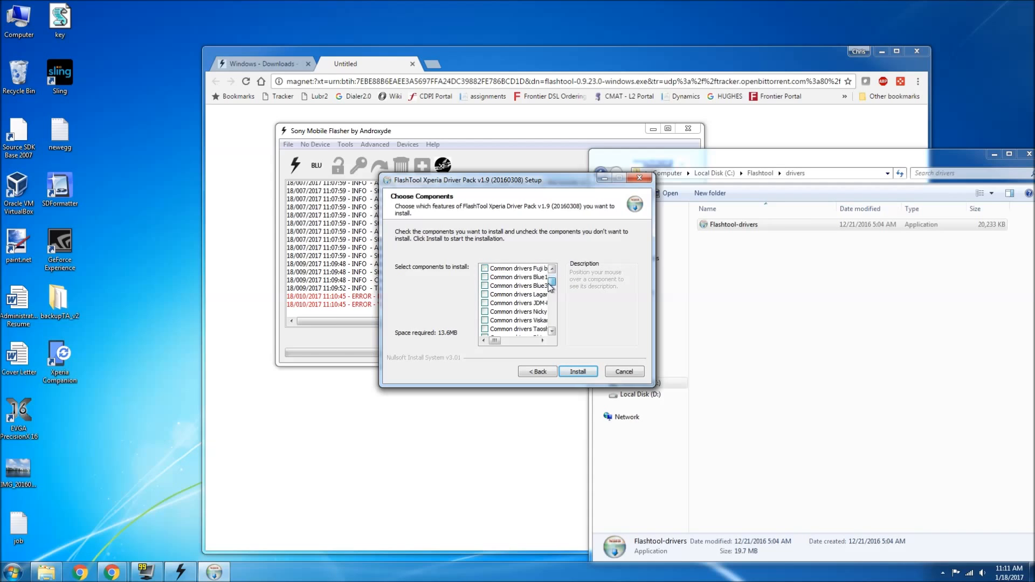
{"action": "left_click", "coordinate": [577, 372]}
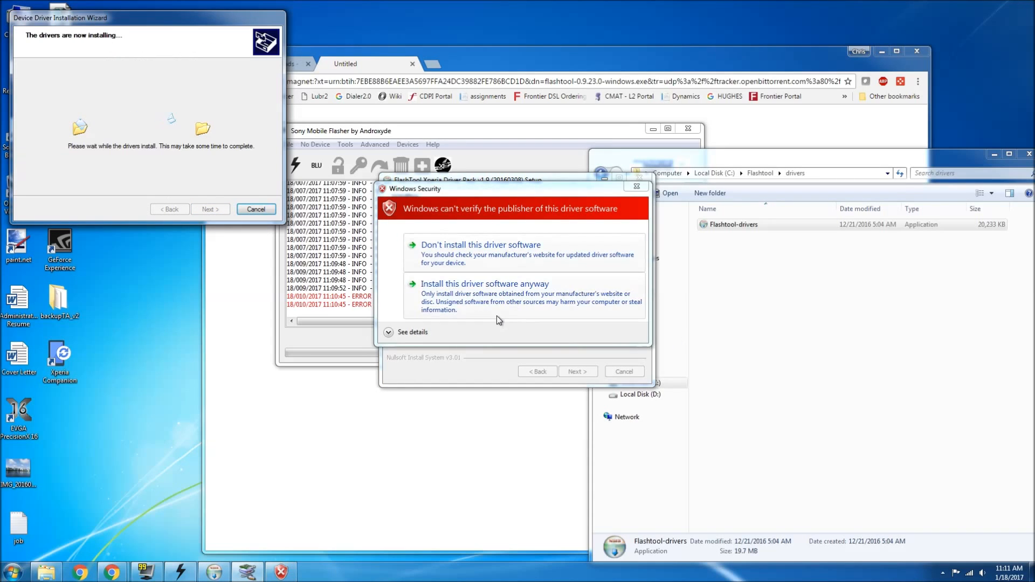
{"action": "left_click", "coordinate": [484, 284]}
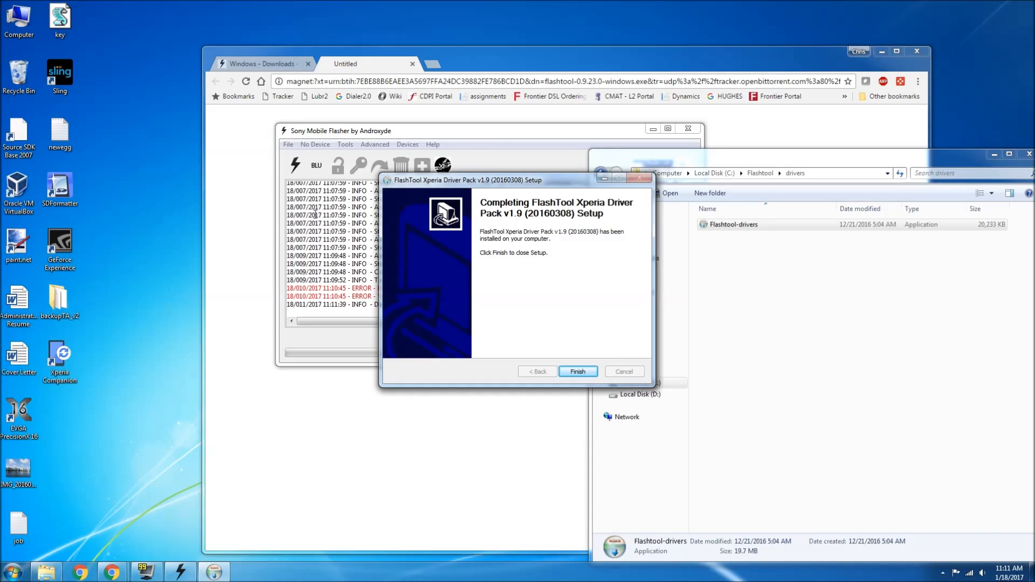
{"action": "left_click", "coordinate": [576, 371]}
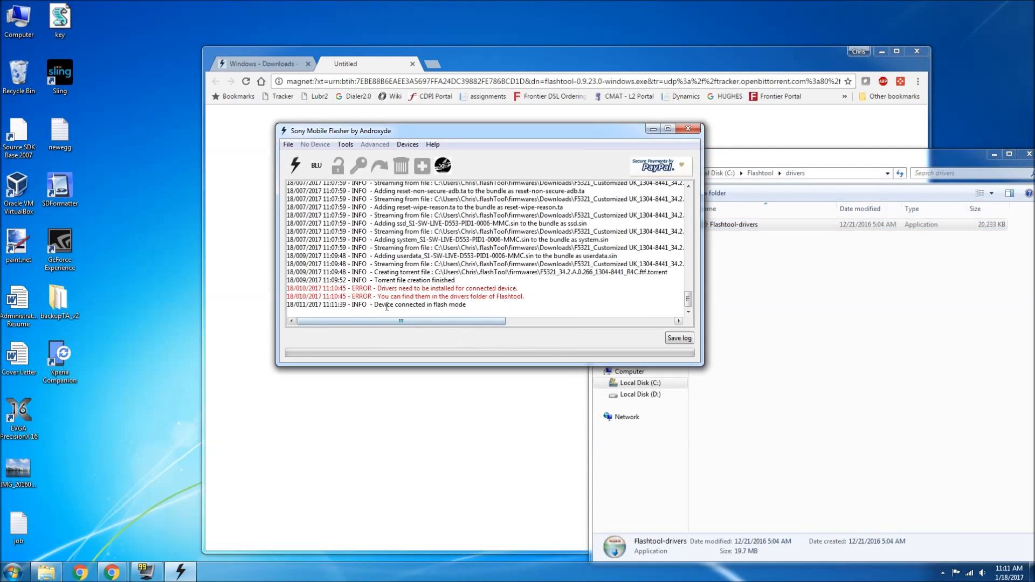
Flash in Flashmode, selecting F5321 Customized UK firmware 34.2.A.0.266
{"action": "left_click_drag", "start_coordinate": [372, 296], "coordinate": [465, 304]}
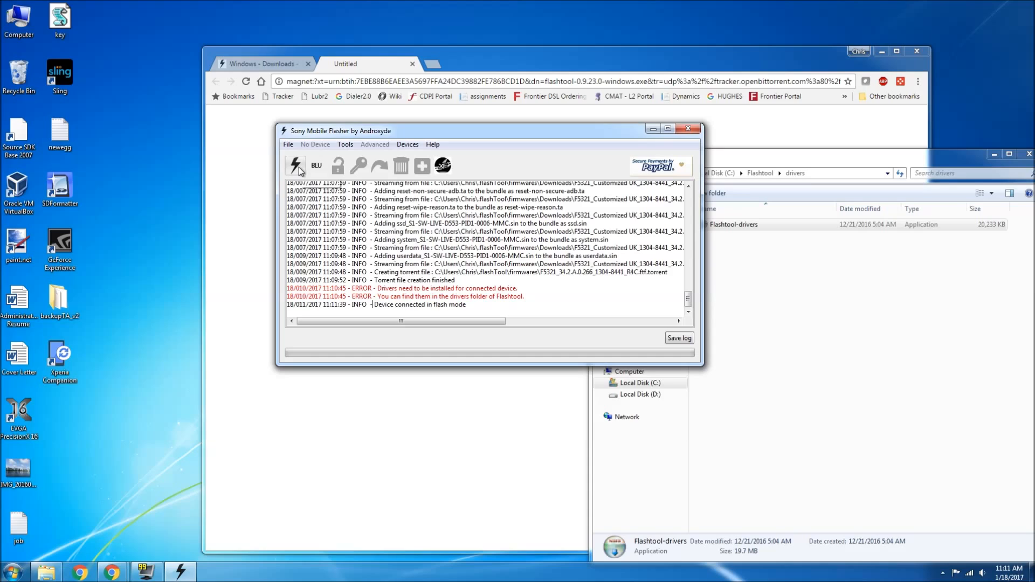
{"action": "mouse_move", "coordinate": [295, 165]}
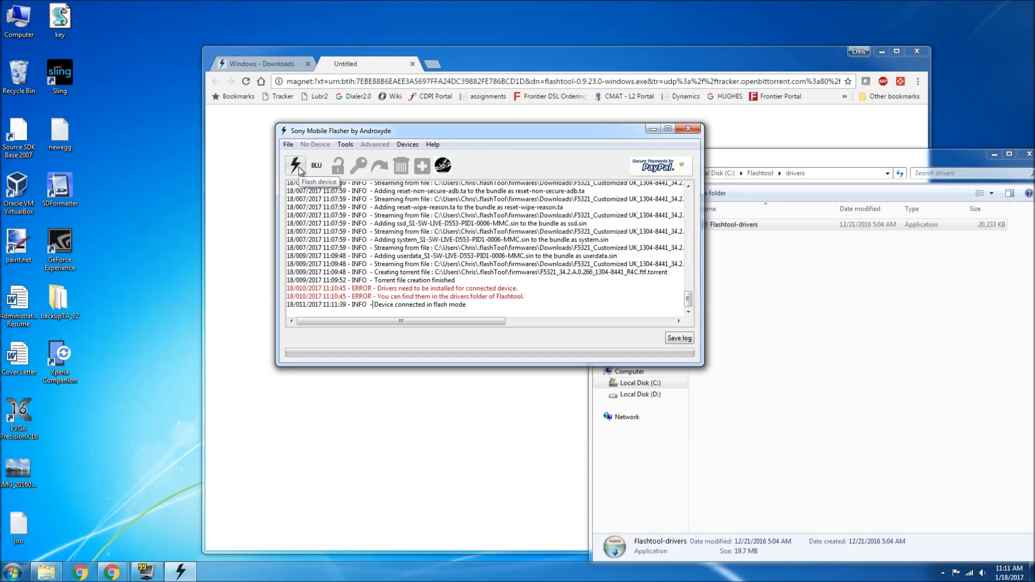
{"action": "left_click", "coordinate": [294, 165]}
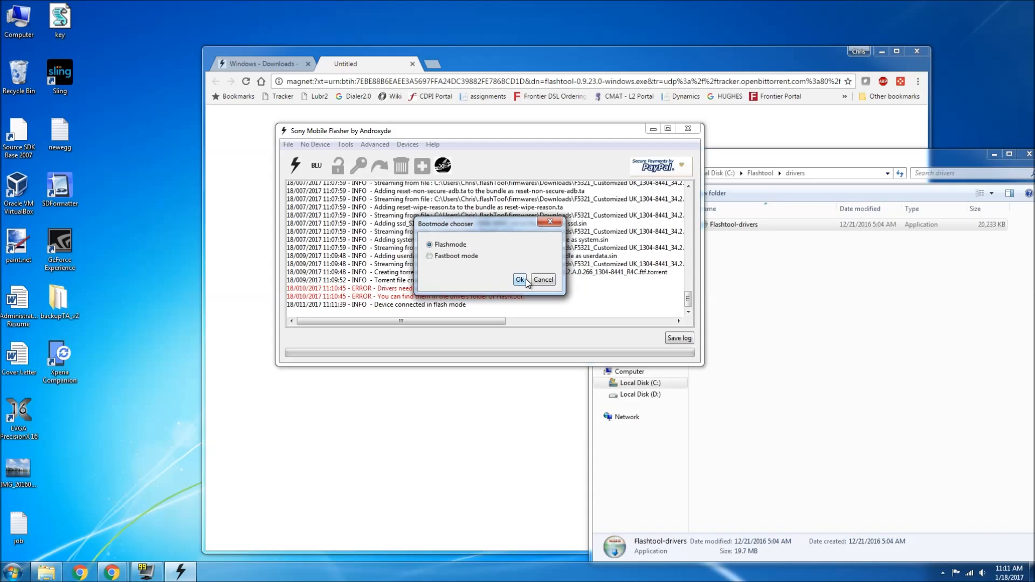
{"action": "left_click", "coordinate": [521, 280]}
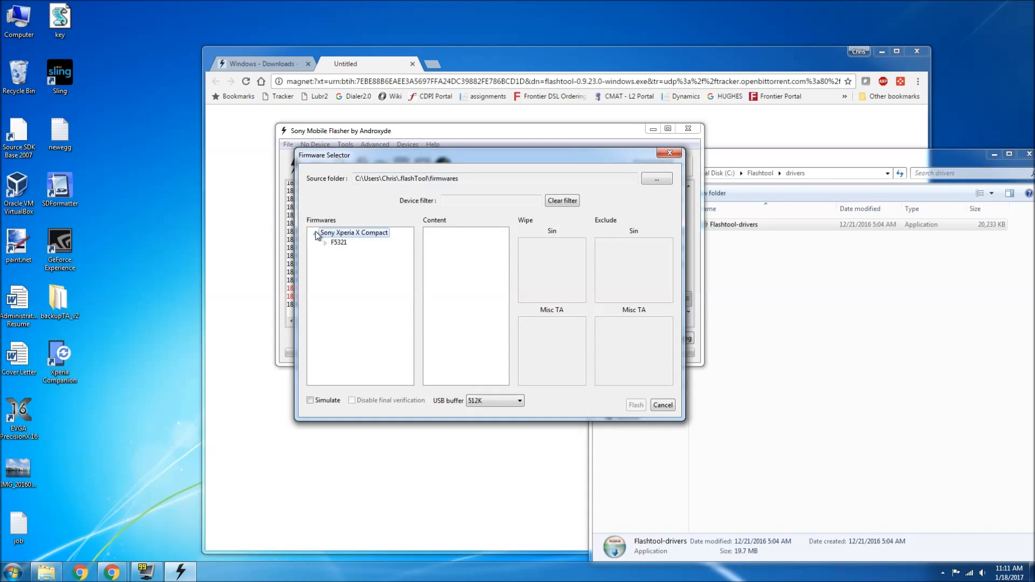
{"action": "left_click", "coordinate": [326, 242]}
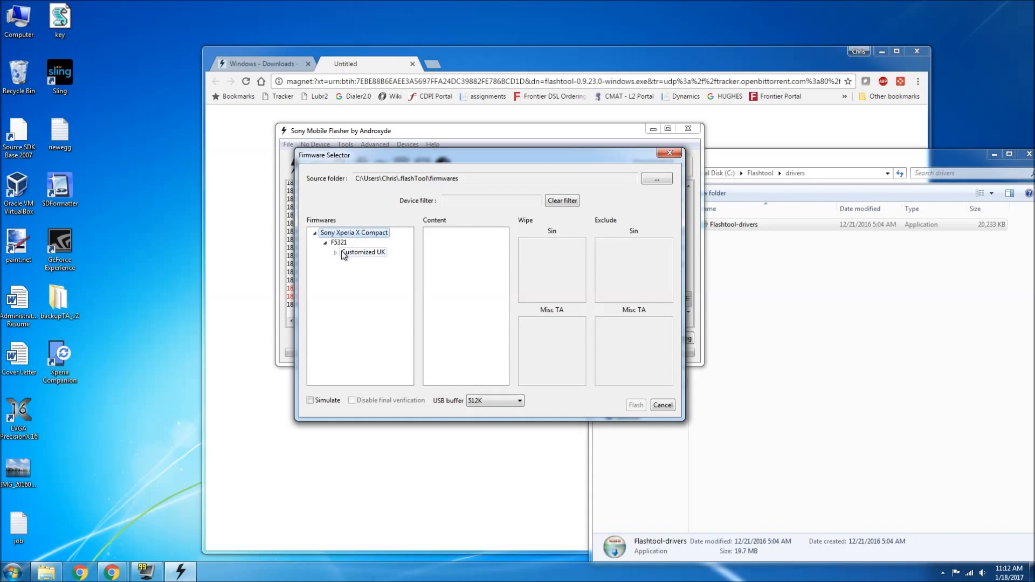
{"action": "left_click", "coordinate": [335, 252]}
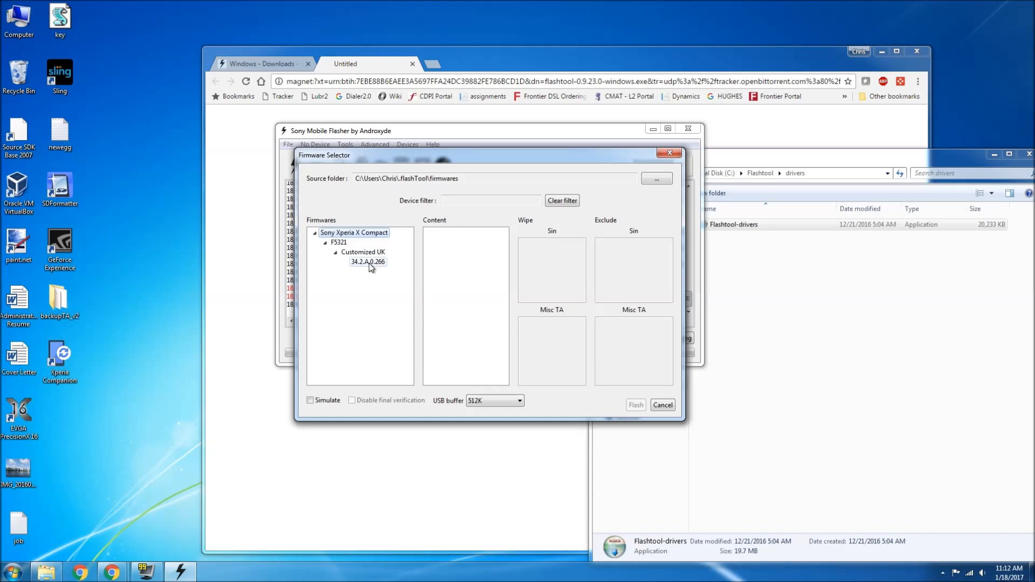
{"action": "left_click", "coordinate": [367, 262]}
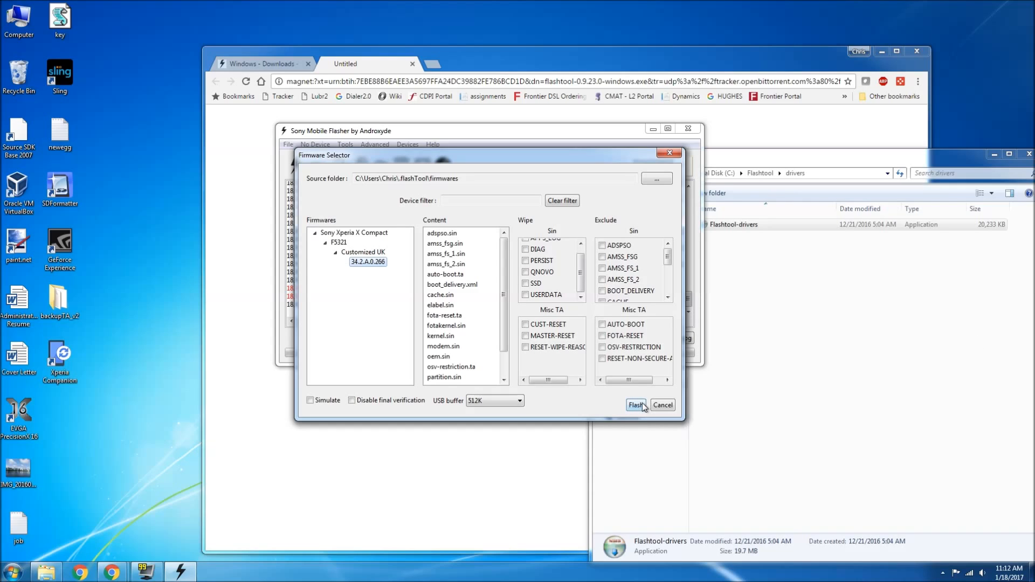
{"action": "mouse_move", "coordinate": [717, 364]}
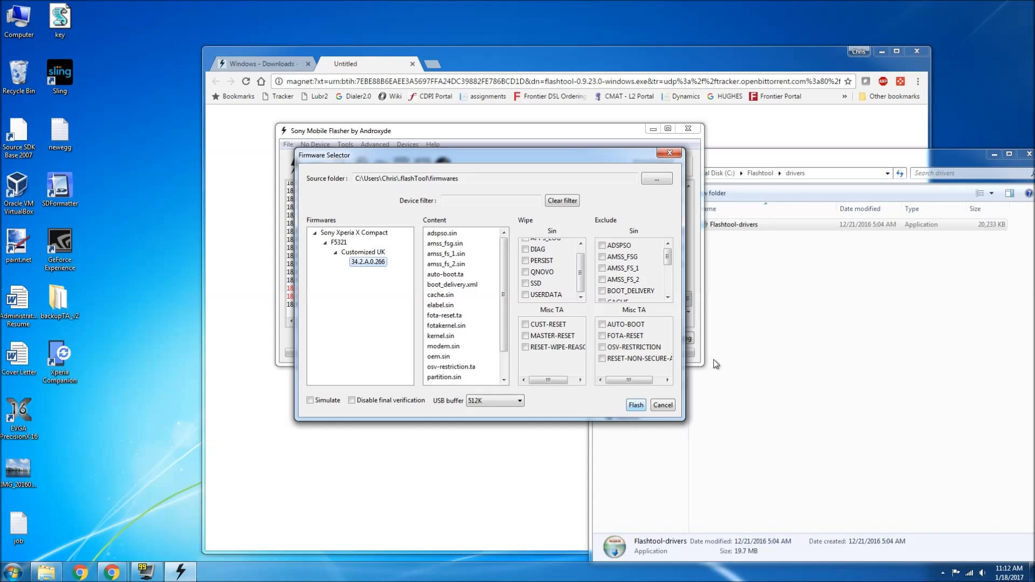
{"action": "mouse_move", "coordinate": [739, 350]}
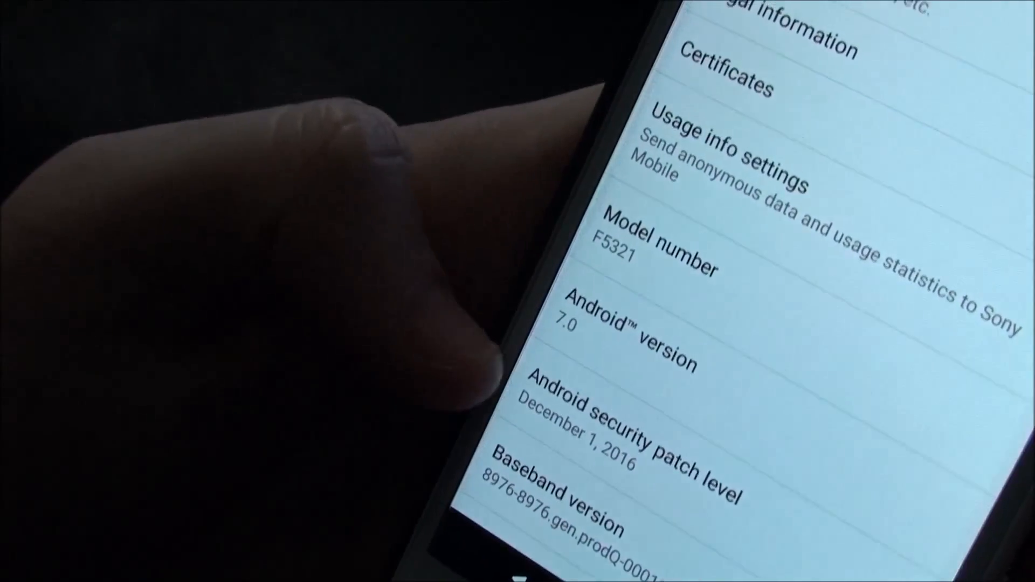
Scroll About phone, then check Fingerprint Manager under Lock screen & security
{"action": "scroll", "scroll_direction": "down", "scroll_amount": 3}
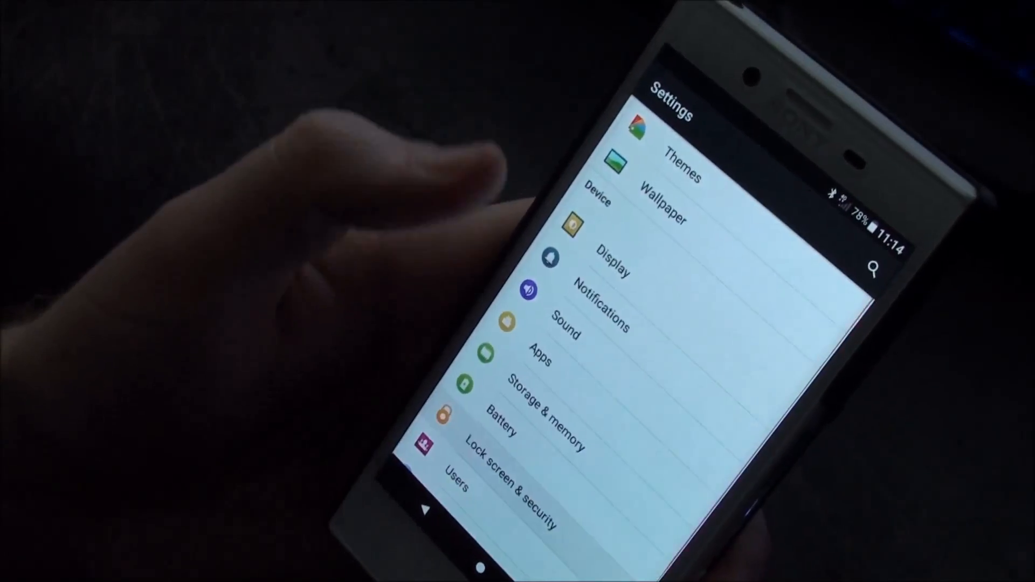
{"action": "left_click", "coordinate": [511, 468]}
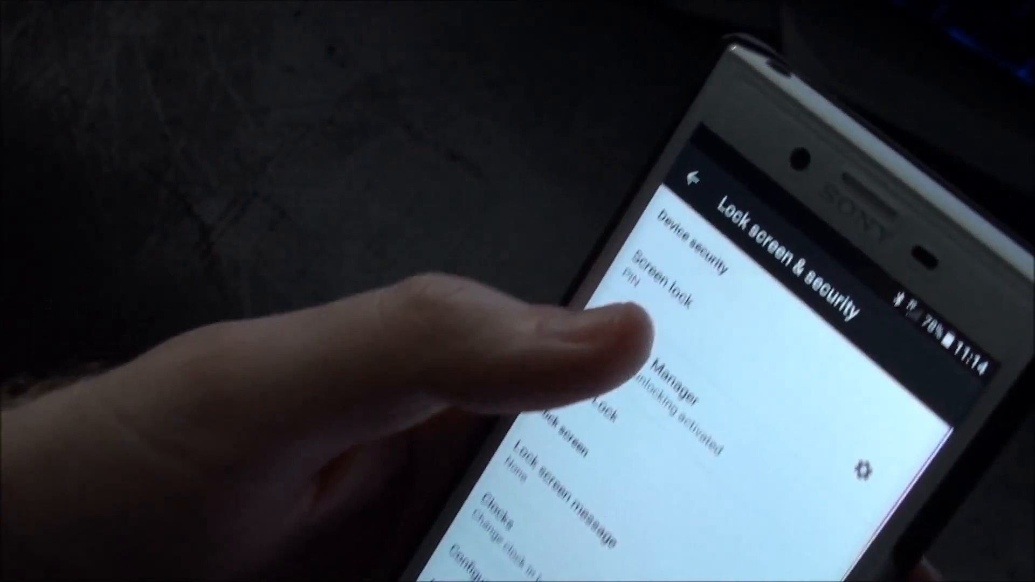
{"action": "left_click", "coordinate": [687, 390]}
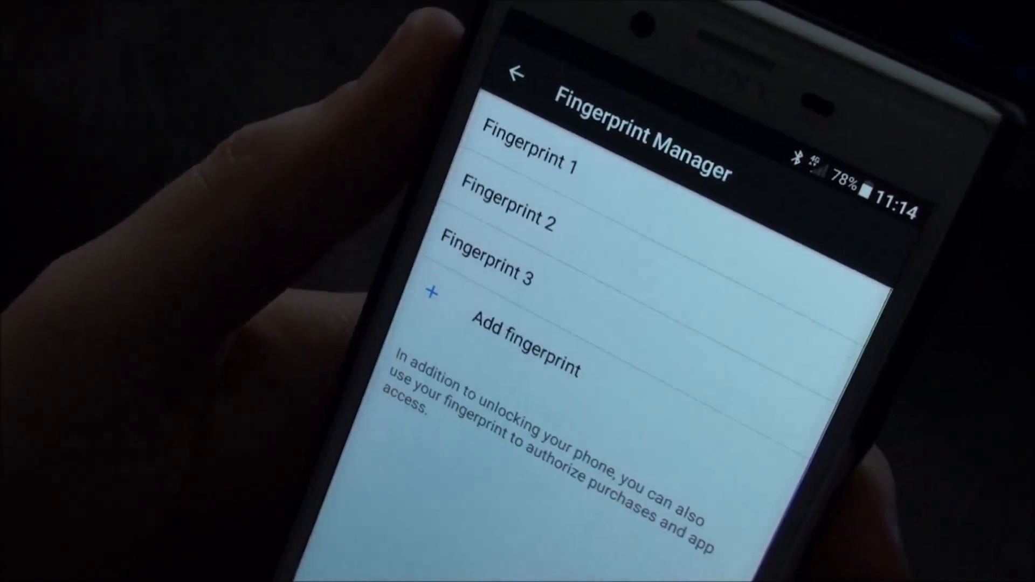
{"action": "left_click", "coordinate": [519, 73]}
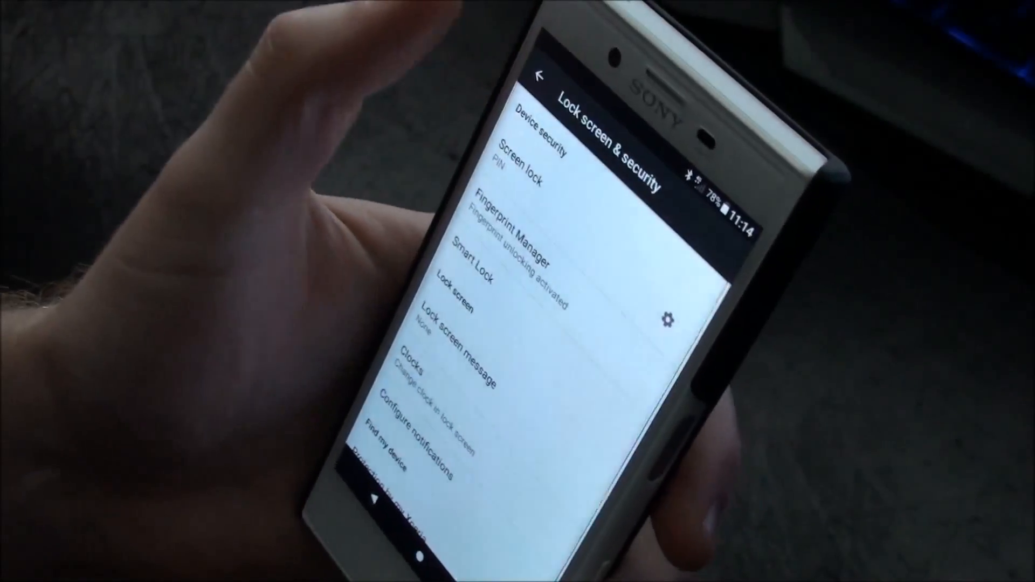